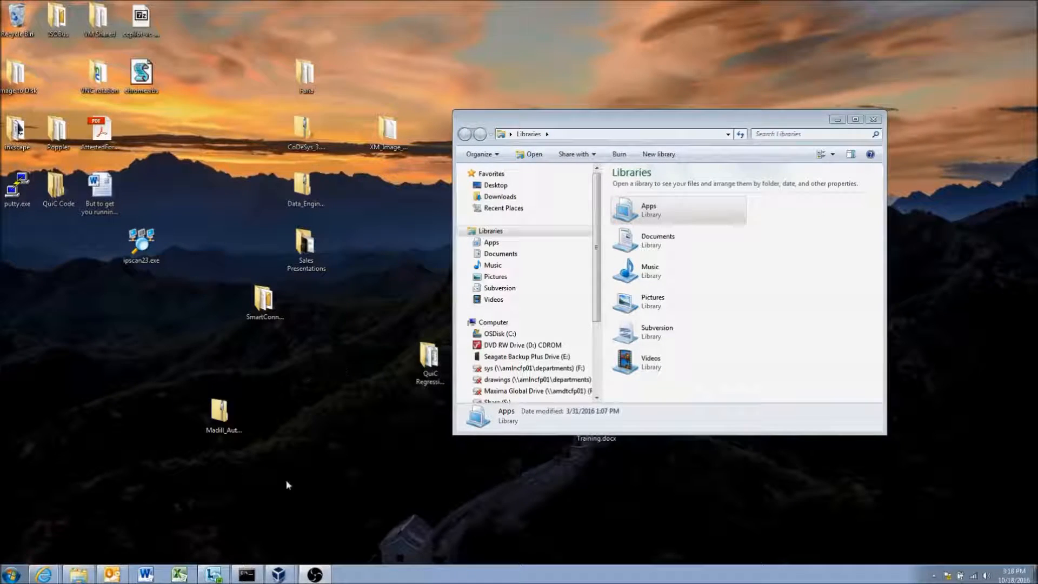
mouse_move(144, 206)
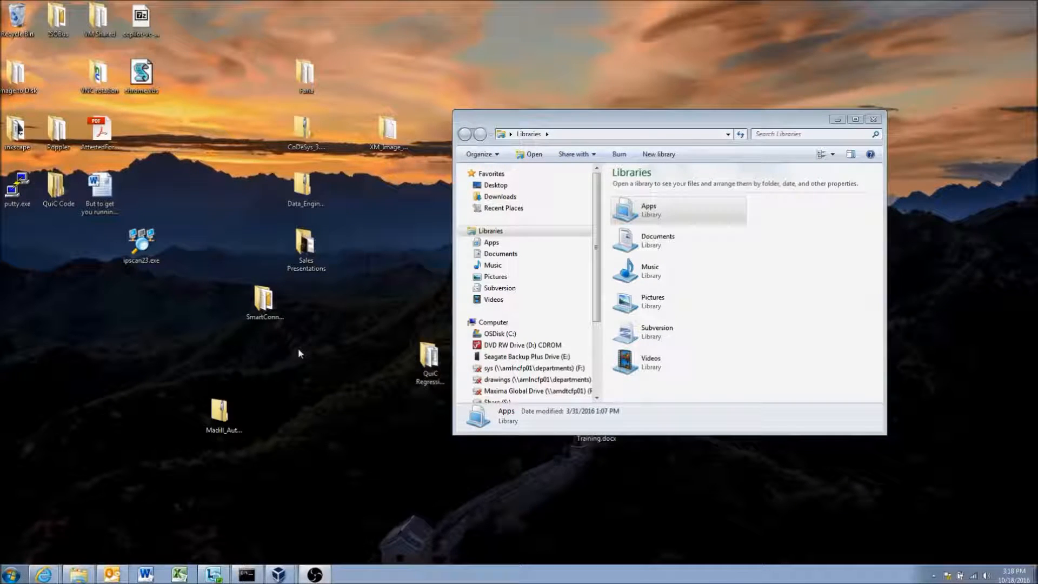
Step: Launch PuTTY and start an SSH connection to host 192.168.0.26
click(19, 187)
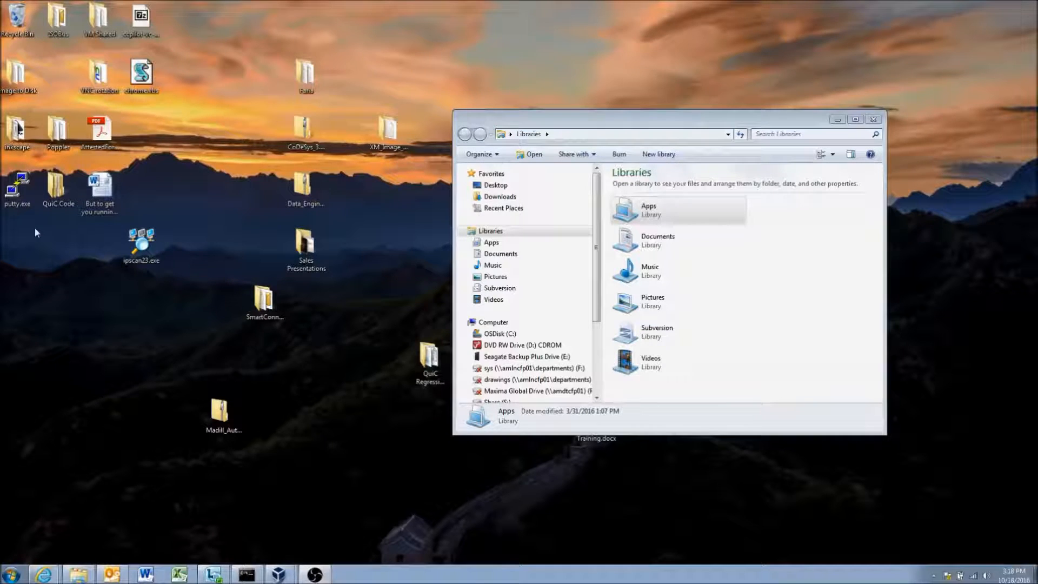
click(18, 188)
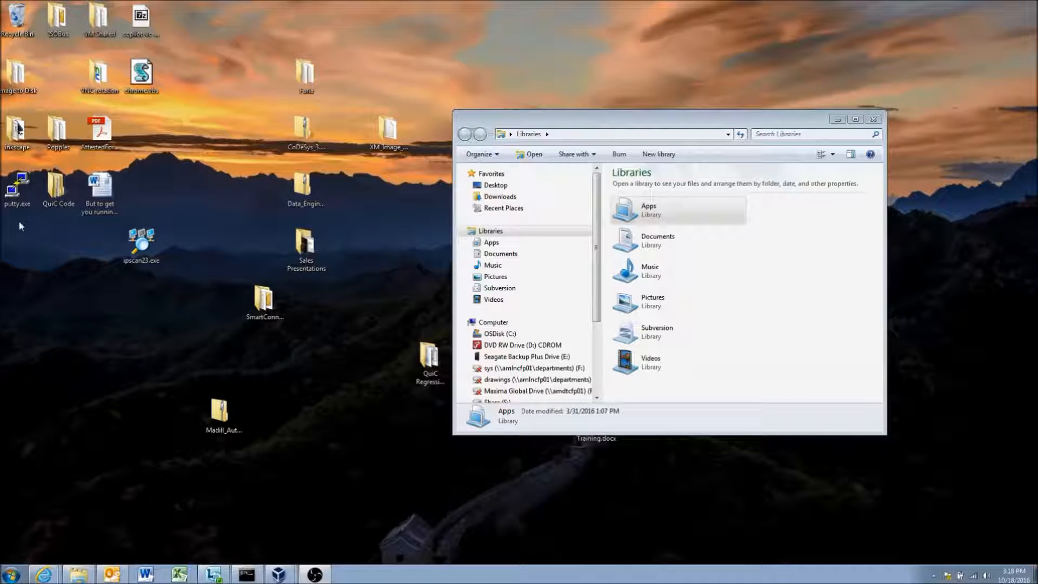
click(17, 187)
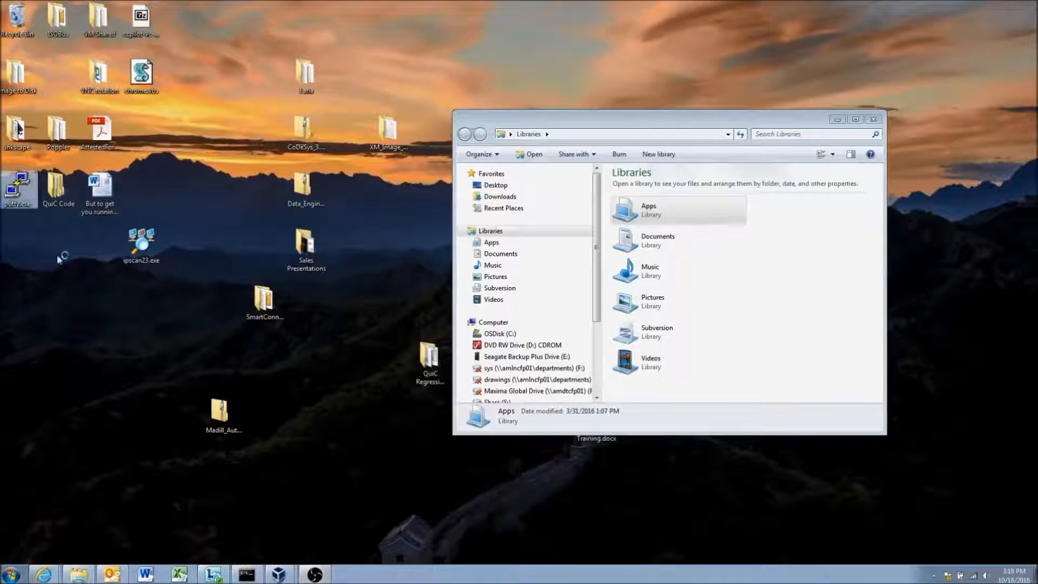
double_click(19, 187)
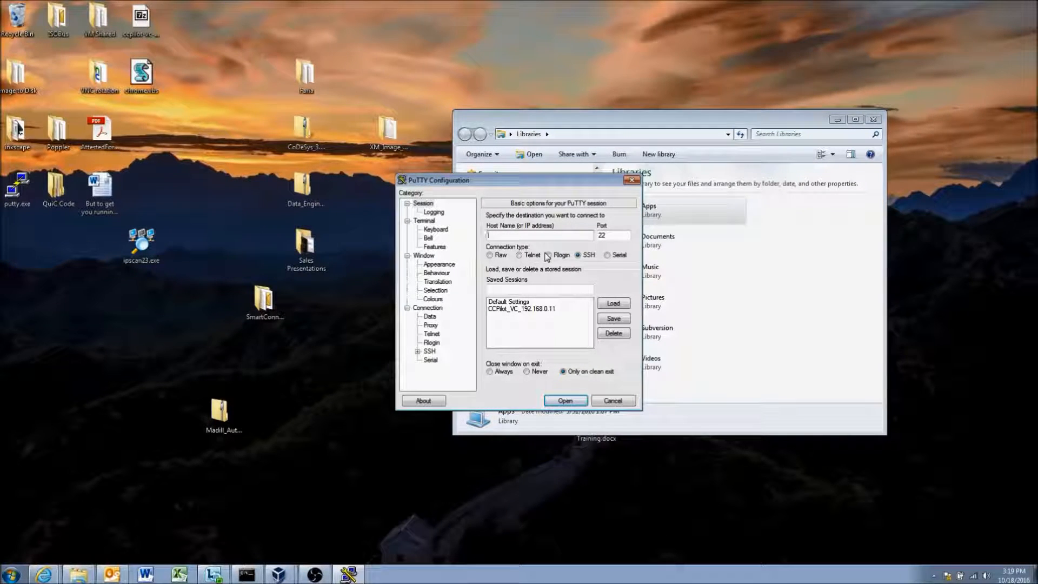
text(192.168.0.21)
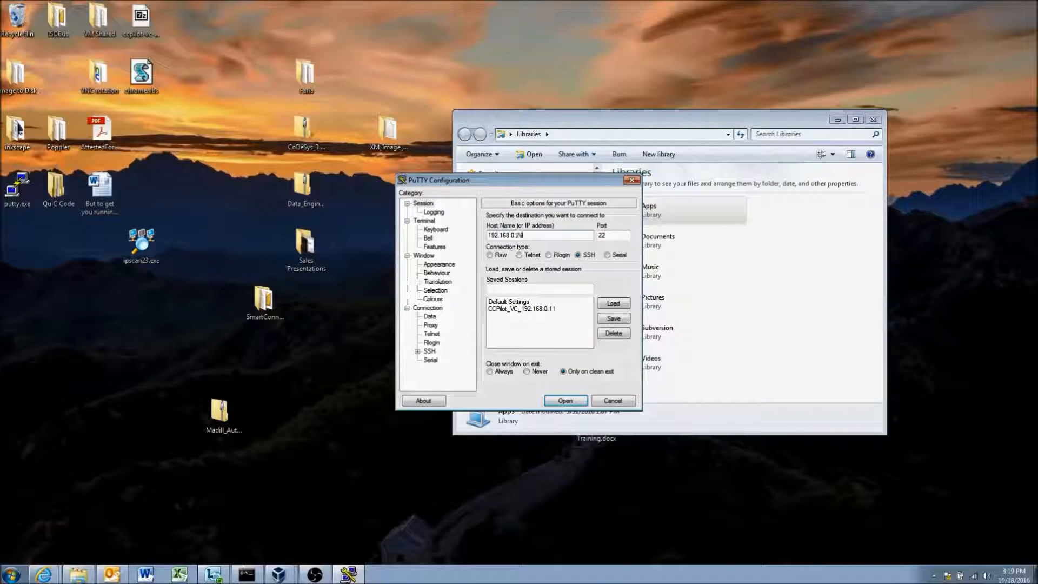
click(564, 400)
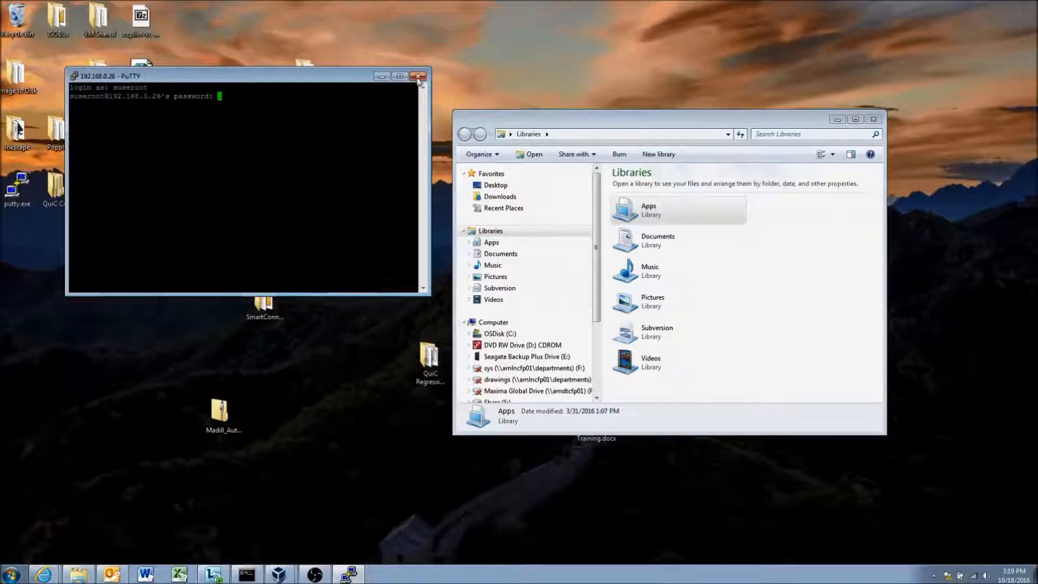
Step: Reconnect to 192.168.0.26 in a fresh PuTTY session and log in as root
click(419, 76)
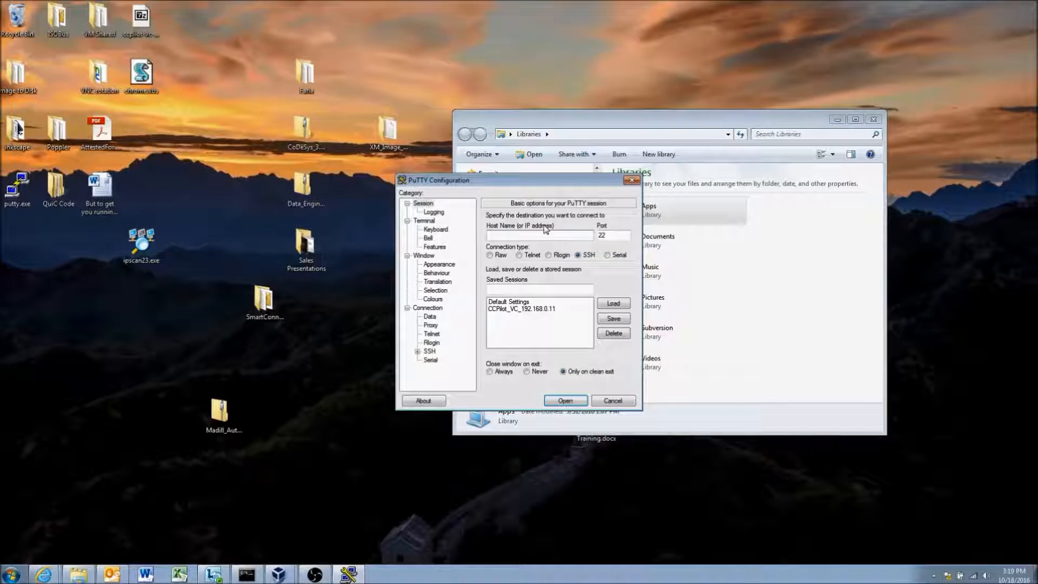
text(192.168.0)
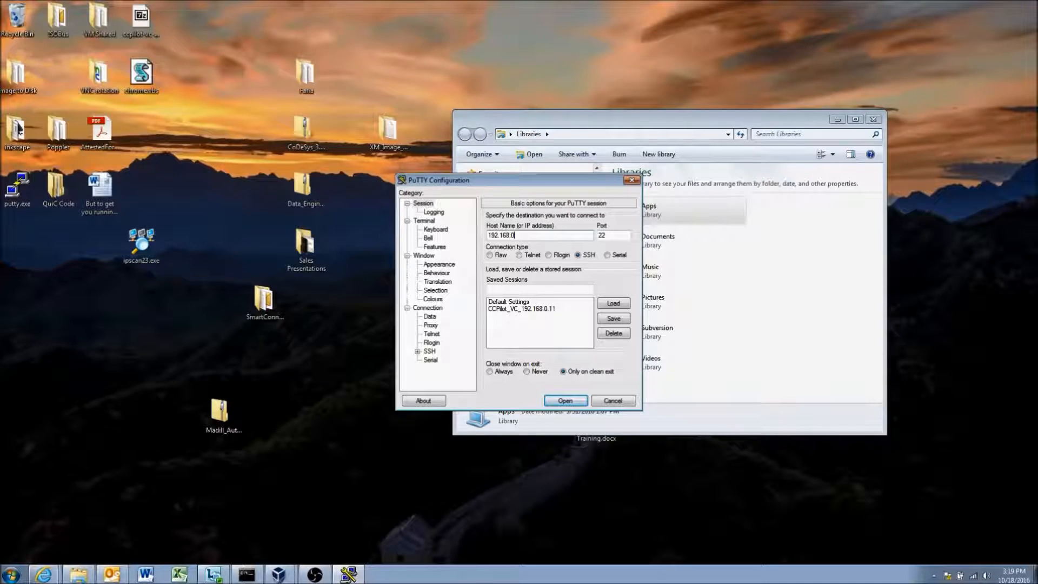
click(565, 400)
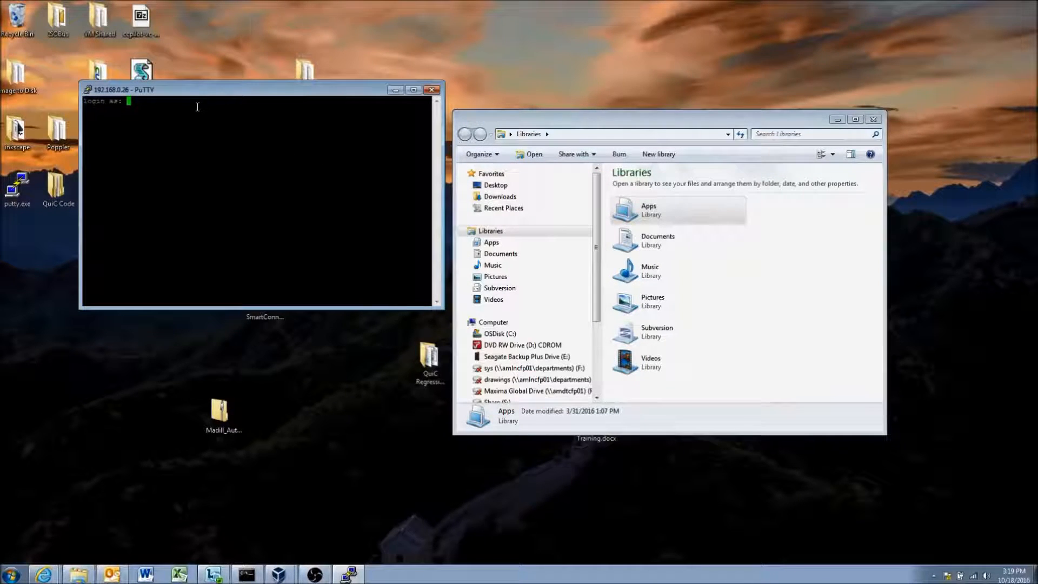
text(root)
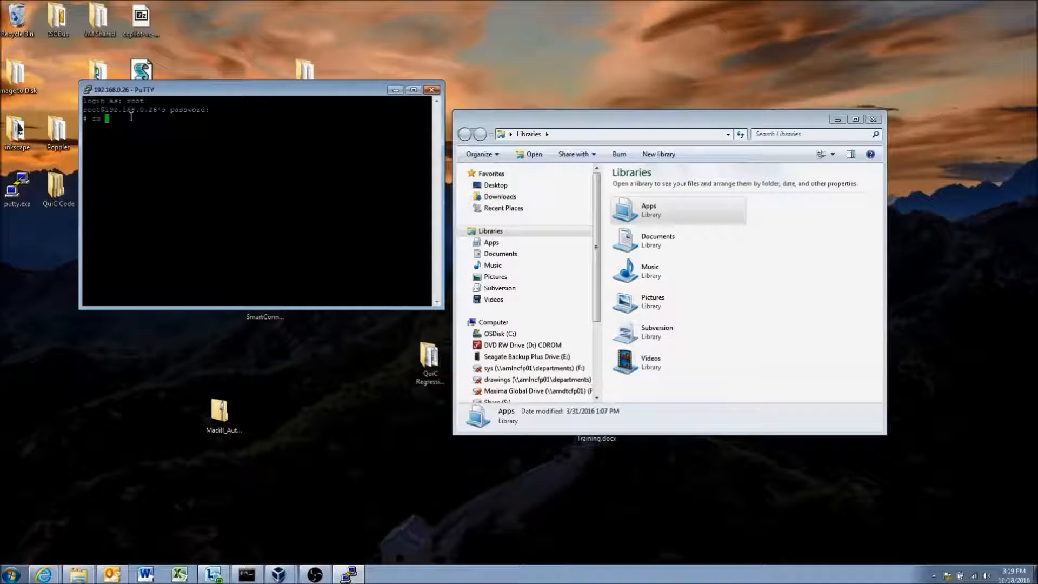
Step: Change to /opt on the display and list its contents
text(cd /opt)
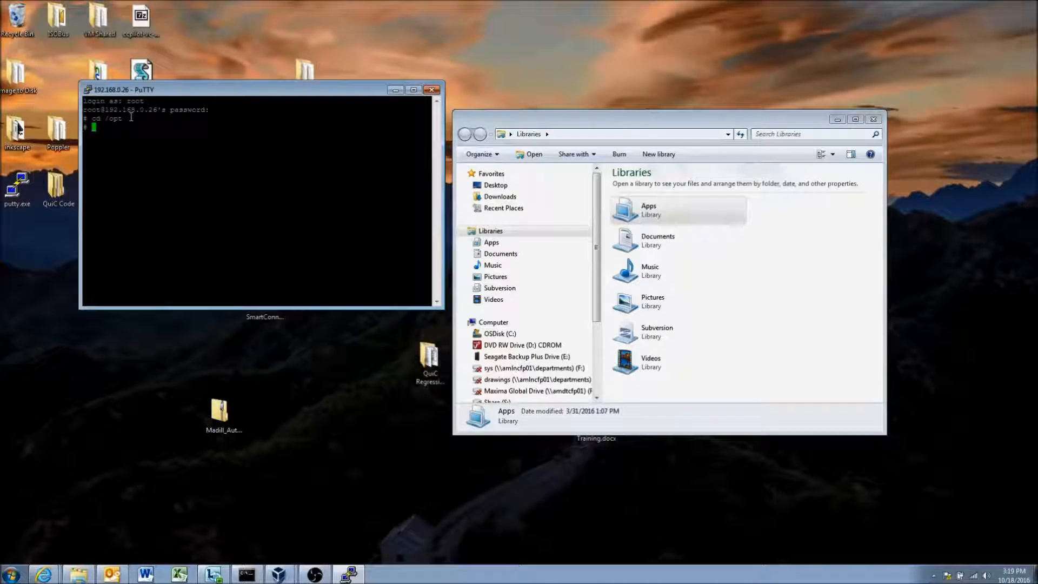
text(ls)
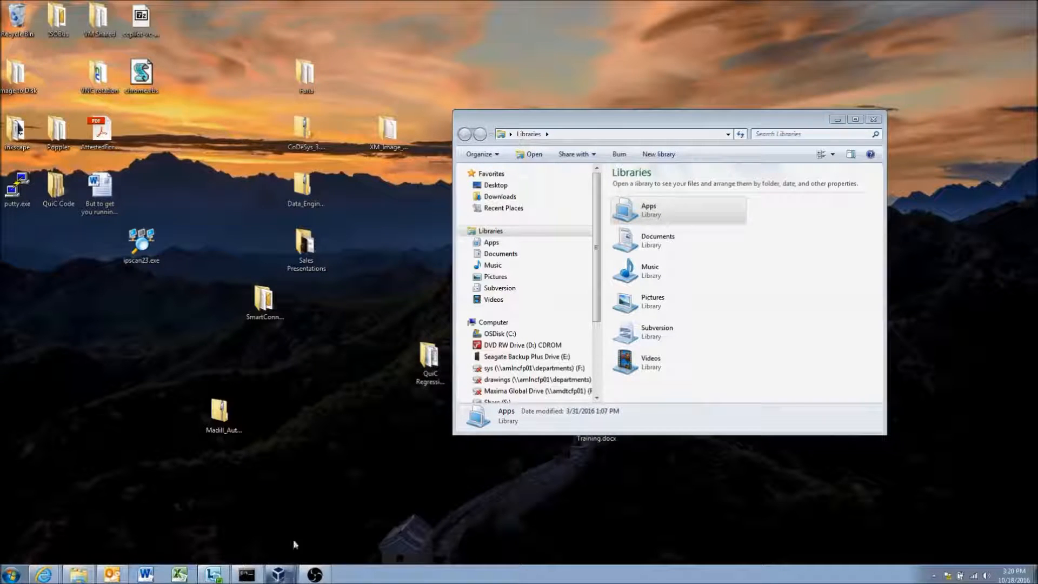
mouse_move(250, 549)
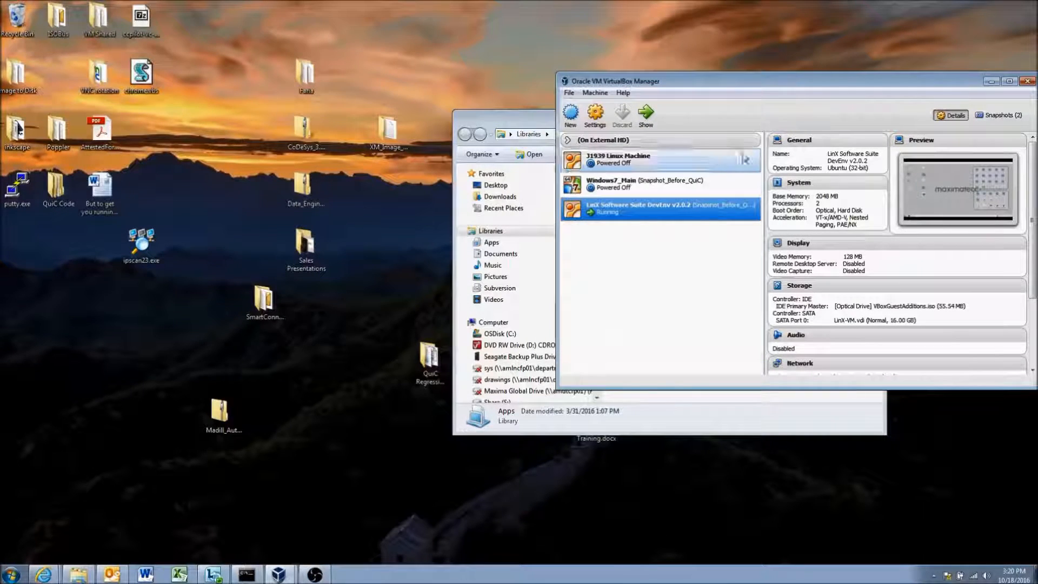
mouse_move(665, 208)
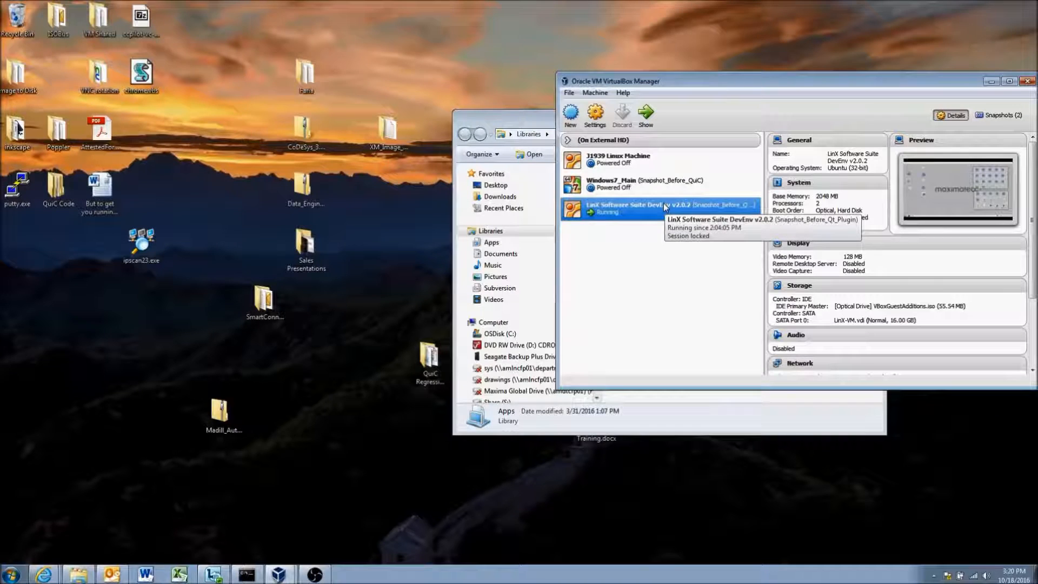
mouse_move(571, 221)
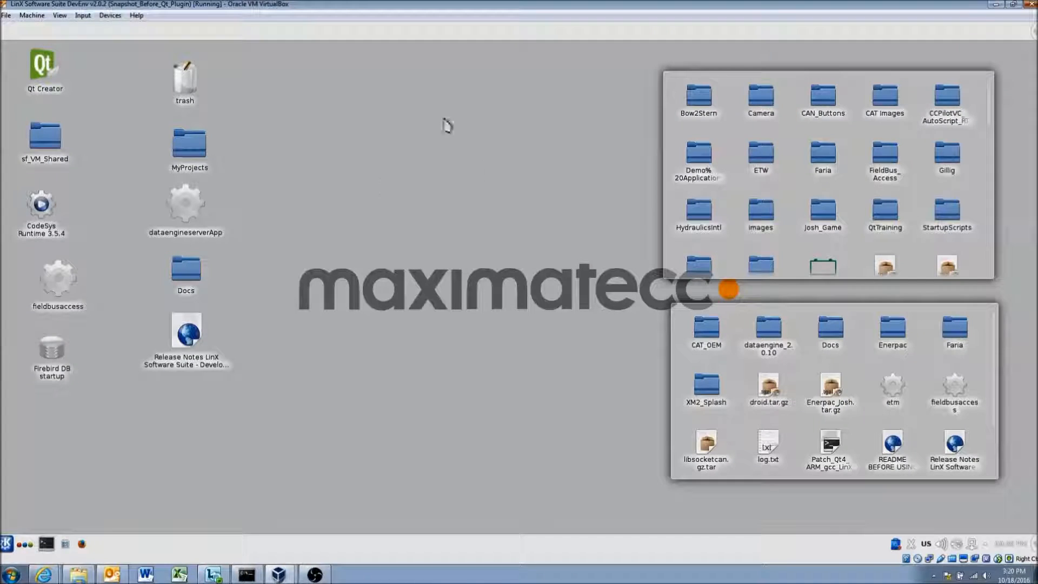
mouse_move(451, 359)
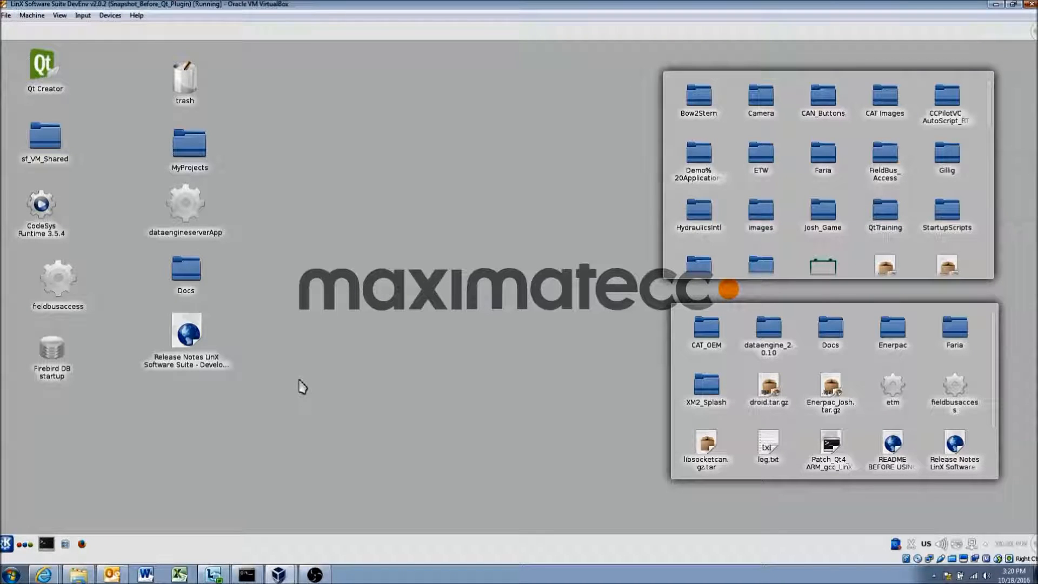
mouse_move(89, 527)
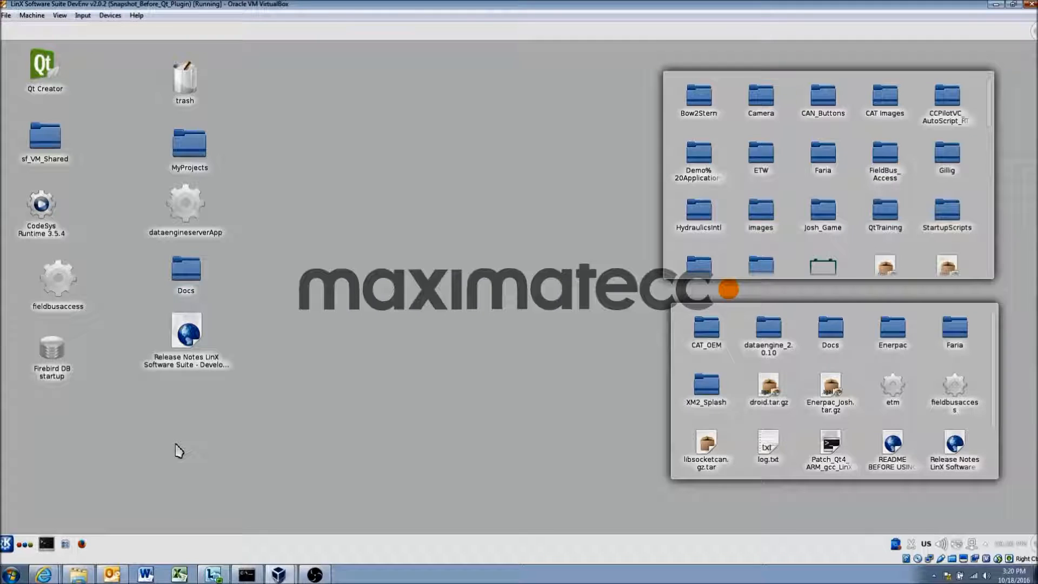
mouse_move(62, 509)
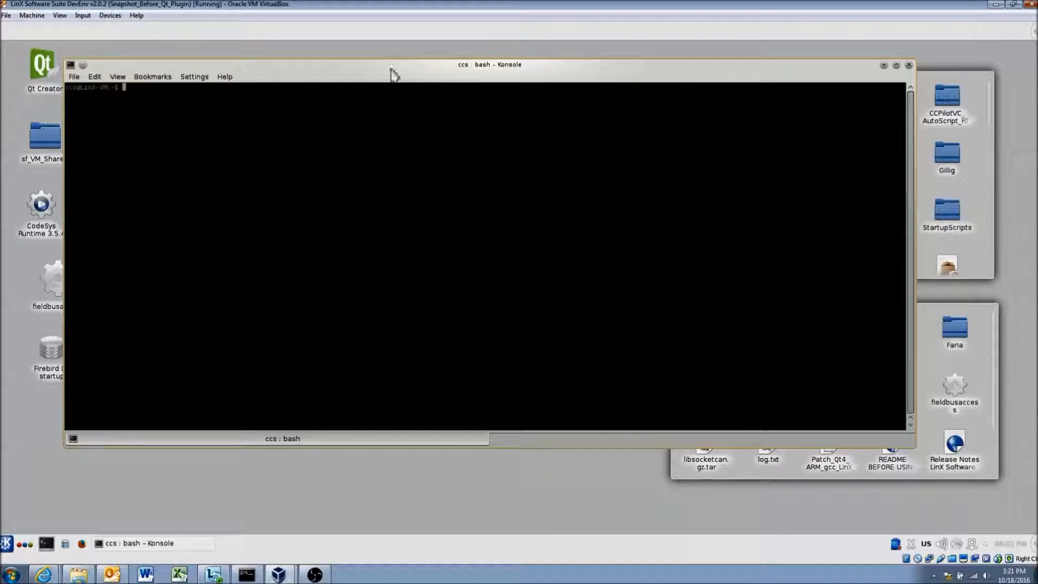
mouse_move(468, 72)
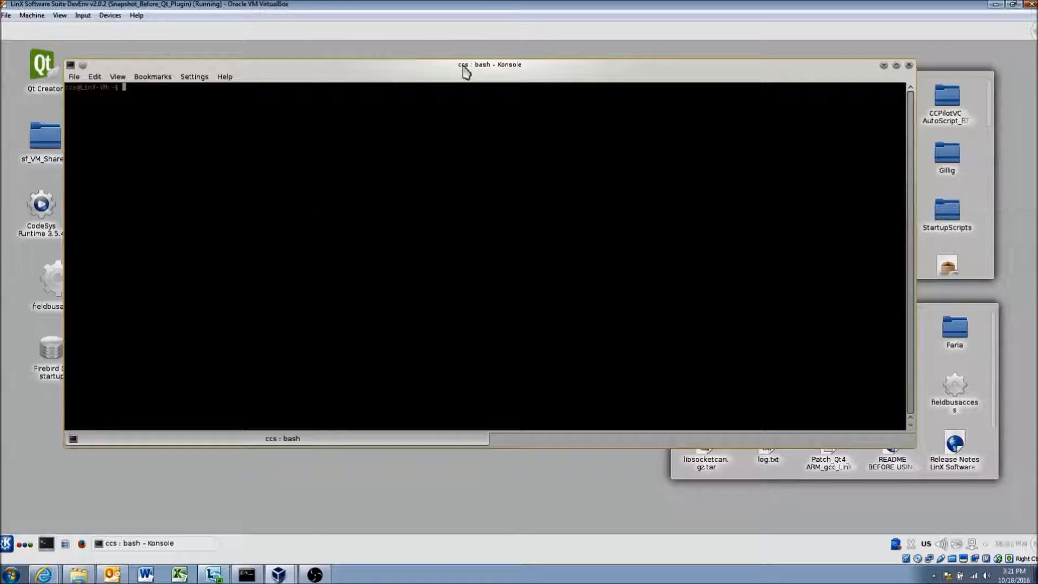
mouse_move(474, 71)
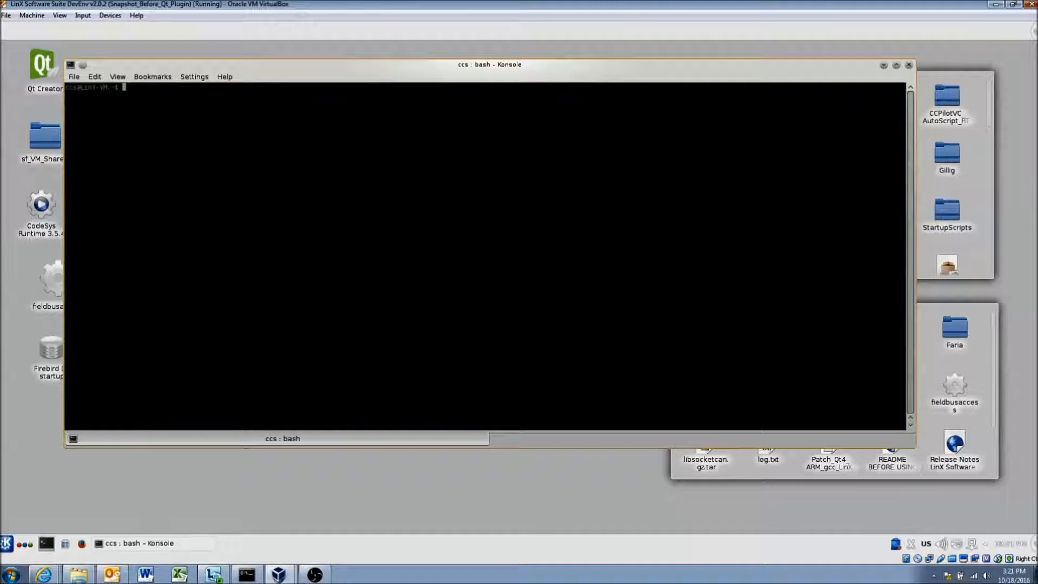
text(vs)
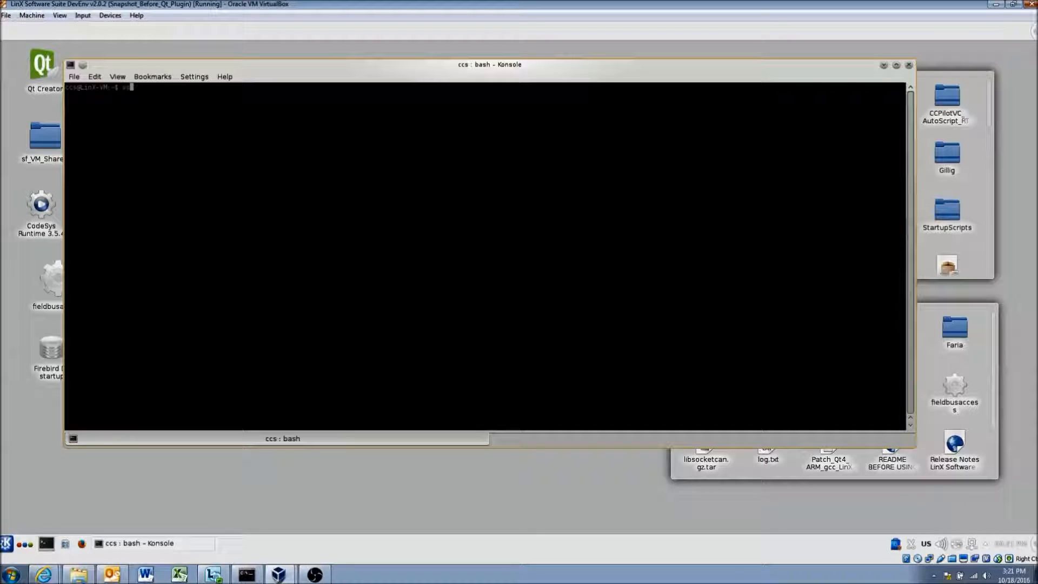
text(ssh)
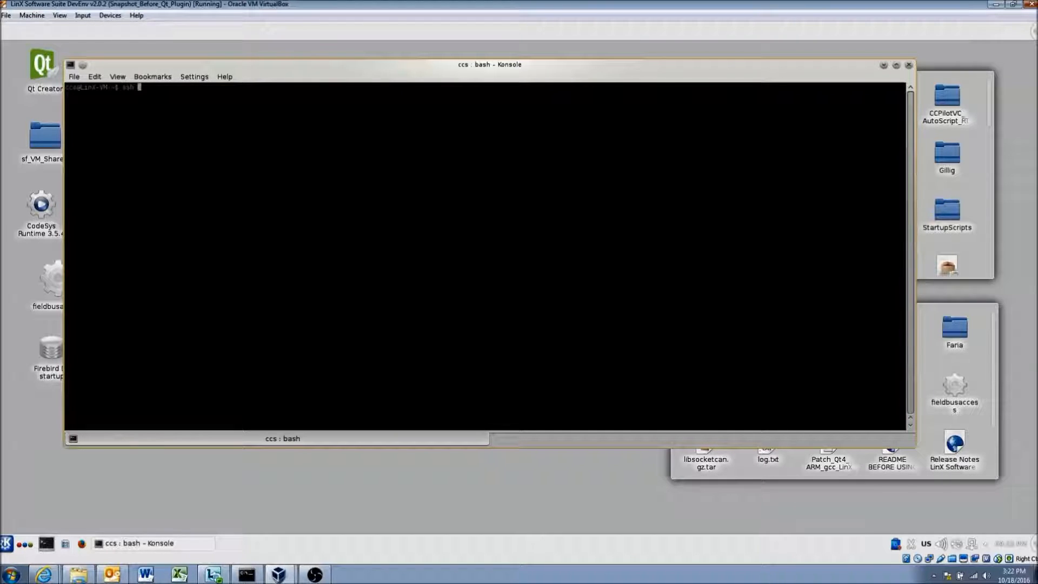
text(root@)
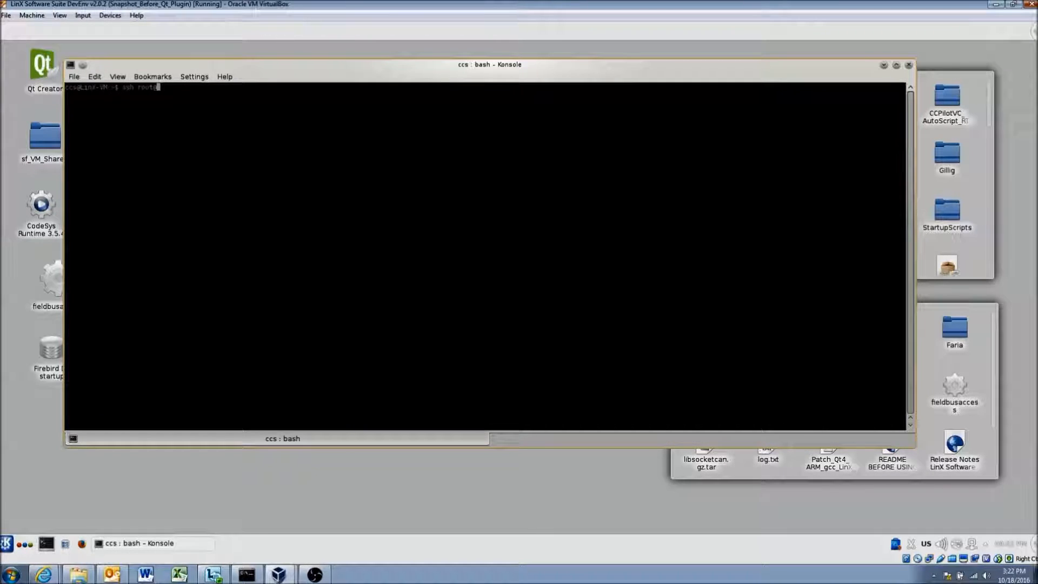
text(192.)
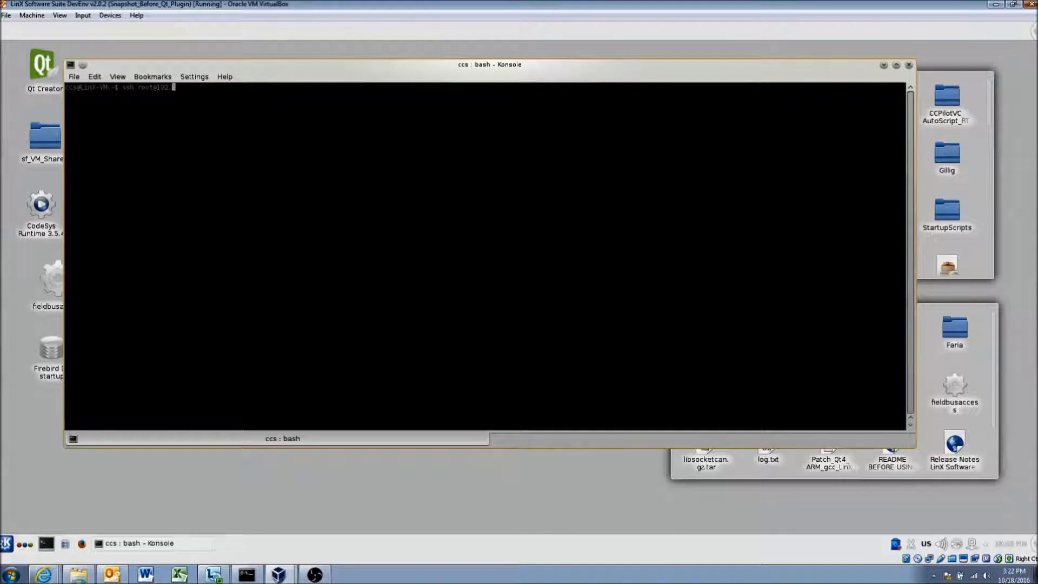
text(168.0.)
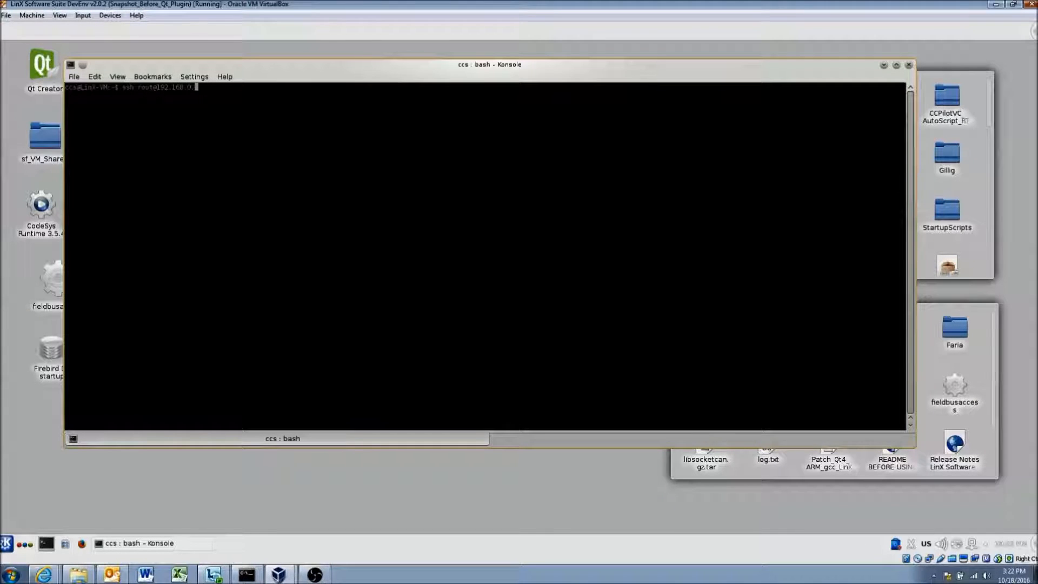
text(20)
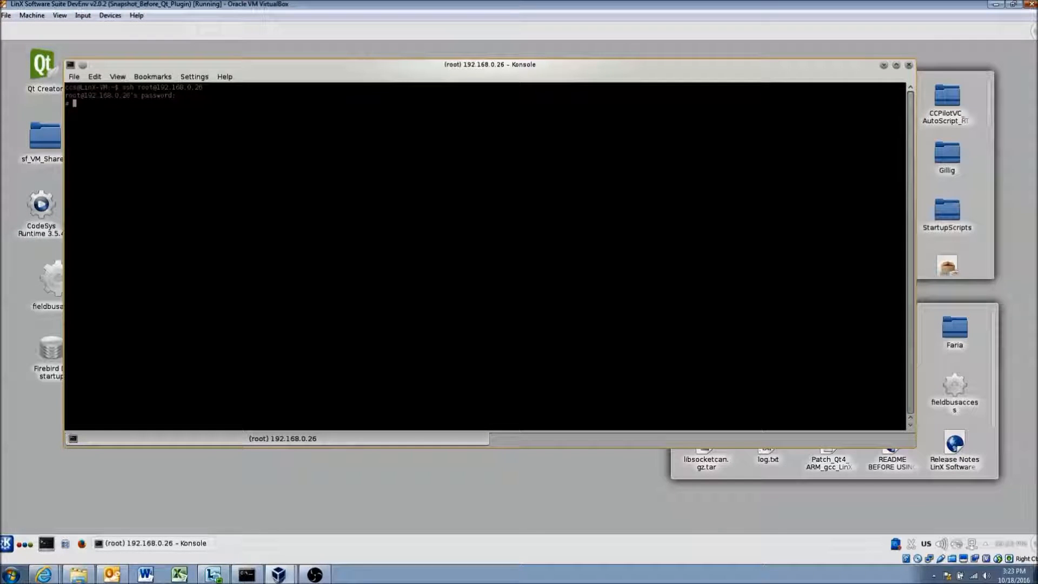
Step: Change to /opt on 192.168.0.26 and list its CoDeSys, LinX-Base and Qt entries
text(cd /opt)
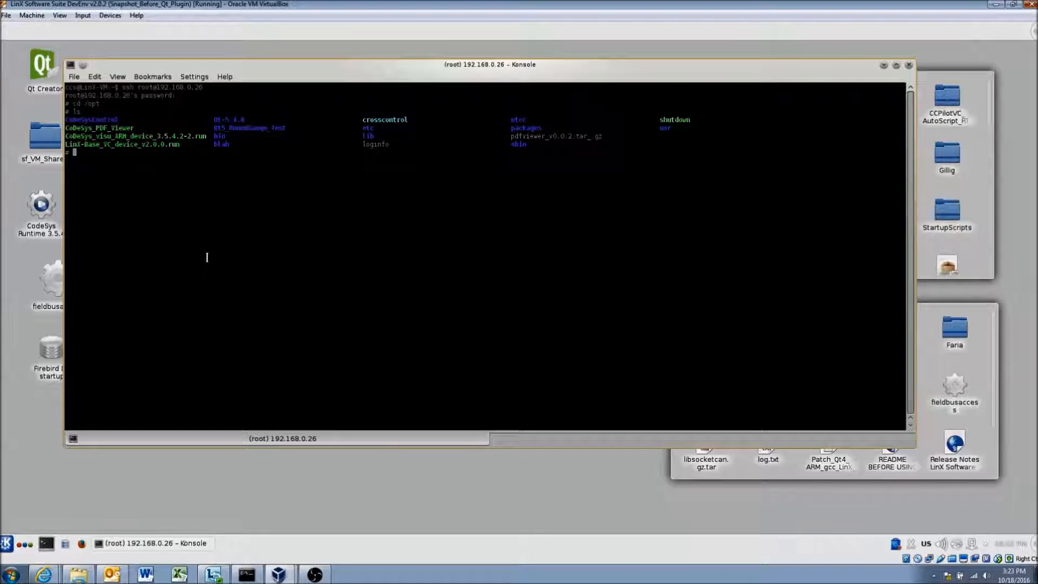
mouse_move(236, 182)
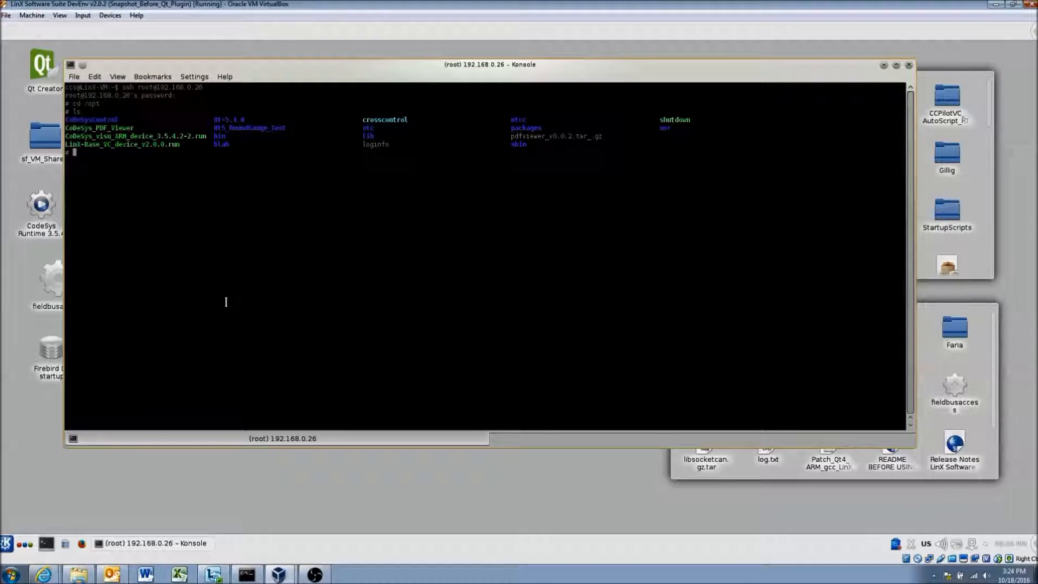
mouse_move(478, 231)
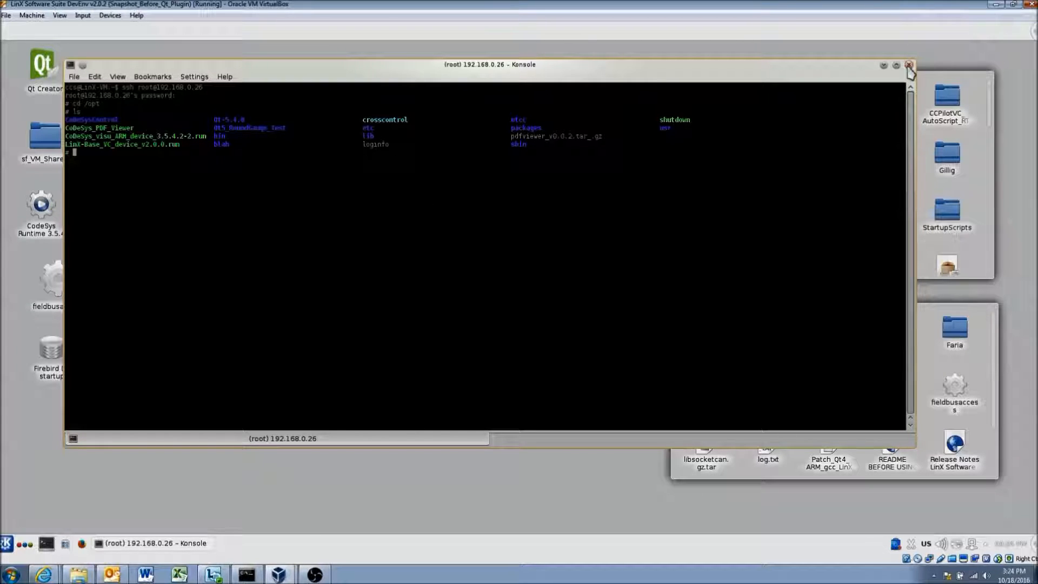
mouse_move(909, 66)
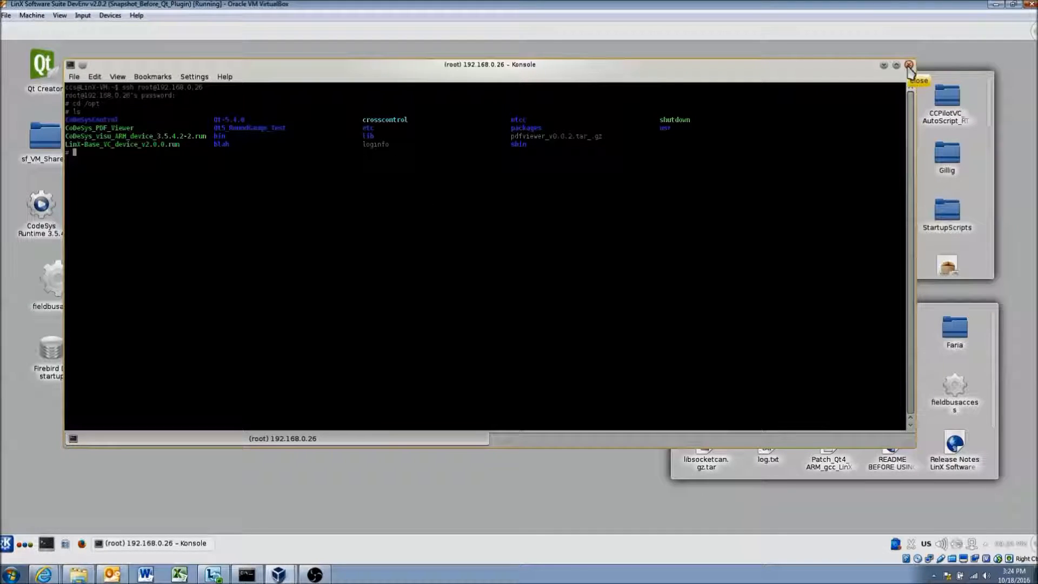